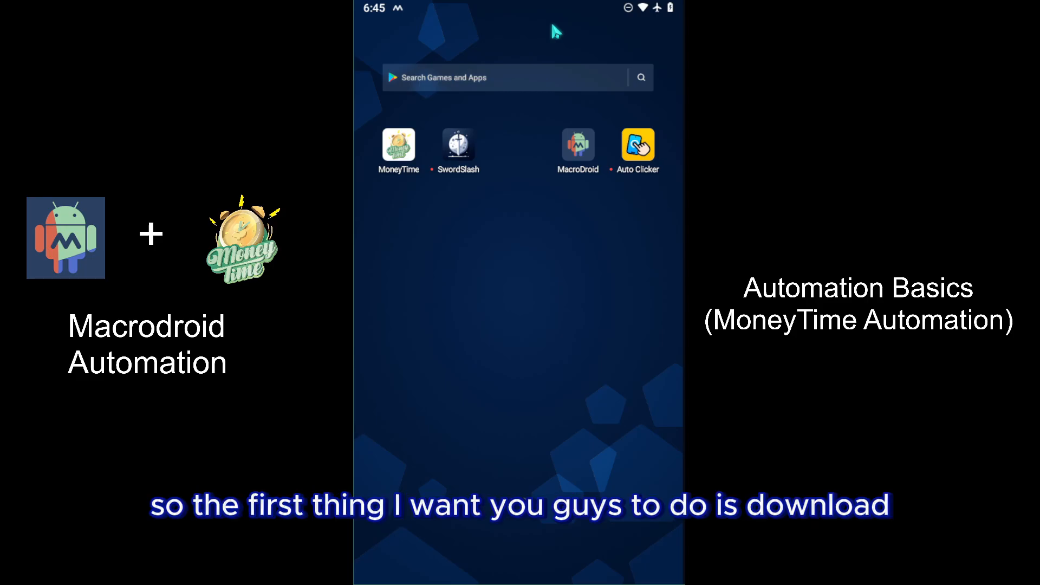
Step: Open MacroDroid and create a new macro named '.MoneyTime Automation'
{"action": "left_click", "coordinate": [397, 144]}
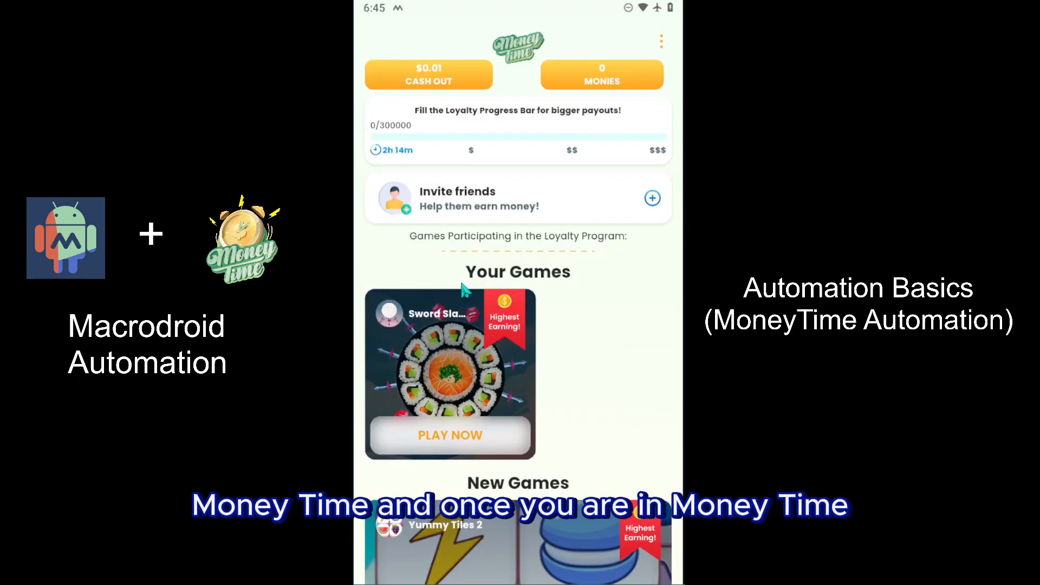
{"action": "scroll", "scroll_direction": "down", "scroll_amount": 3}
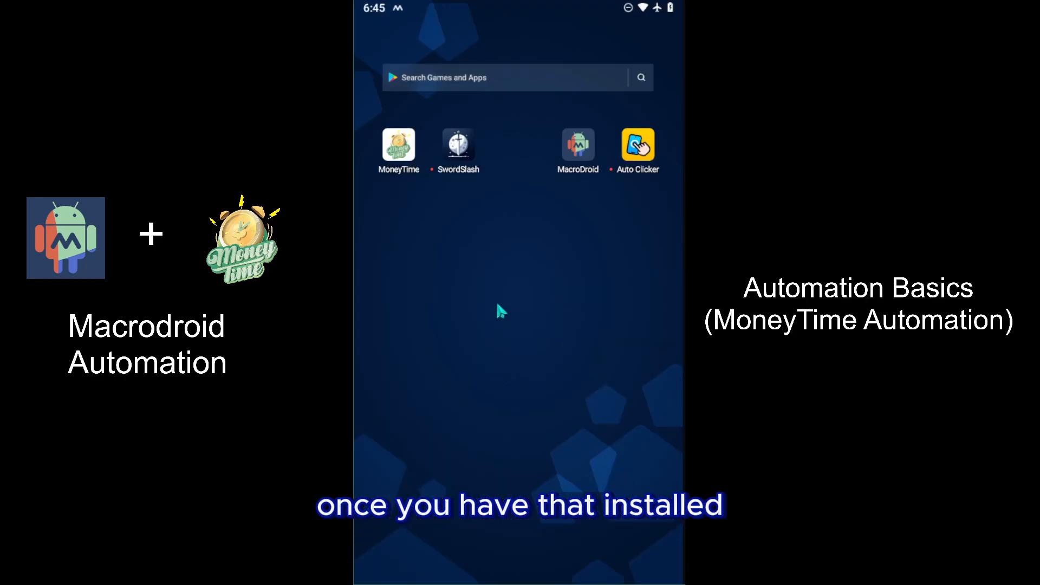
{"action": "mouse_move", "coordinate": [507, 288]}
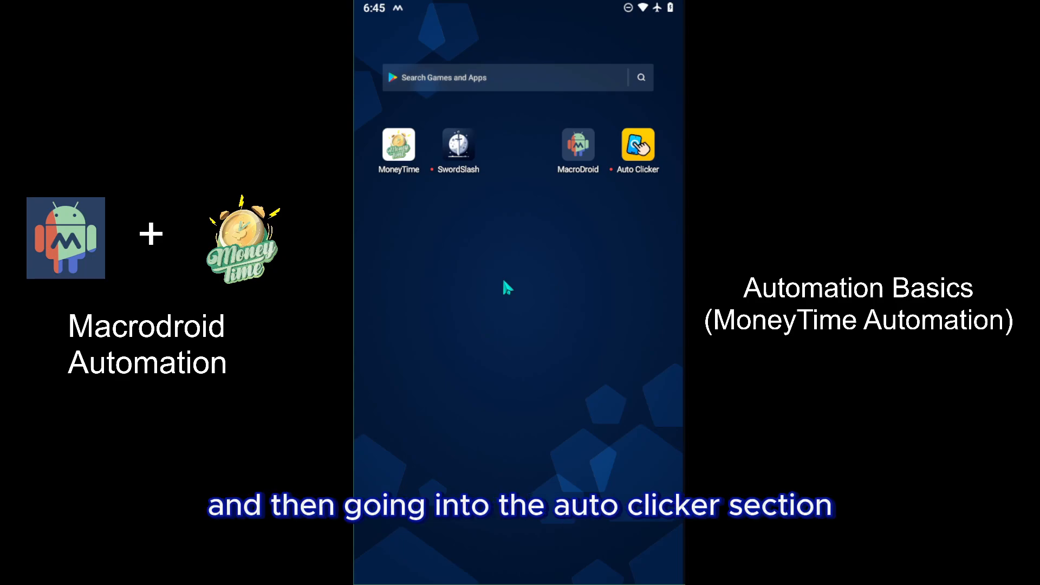
{"action": "mouse_move", "coordinate": [546, 270]}
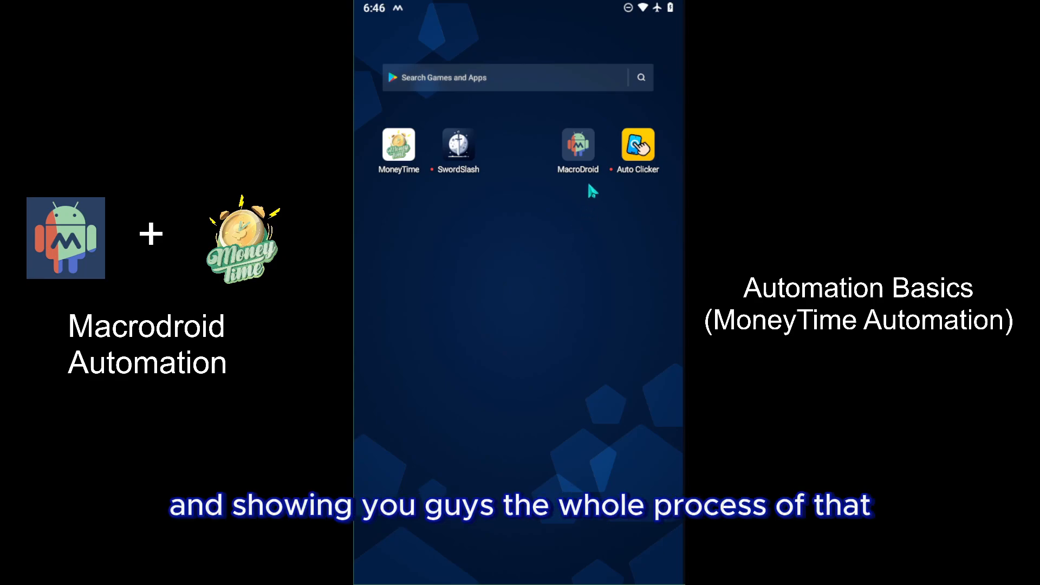
{"action": "left_click", "coordinate": [576, 144]}
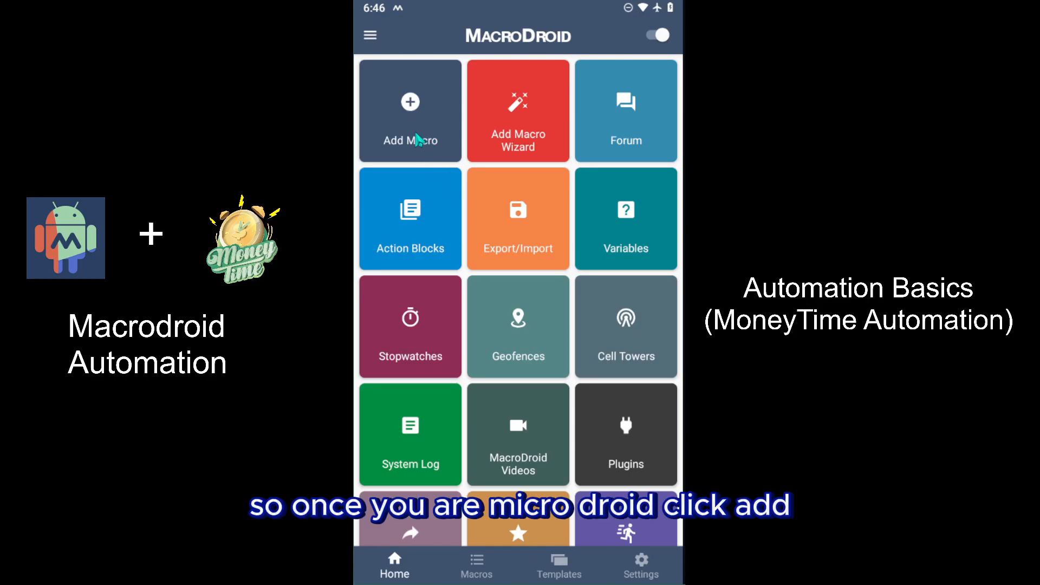
{"action": "left_click", "coordinate": [409, 110]}
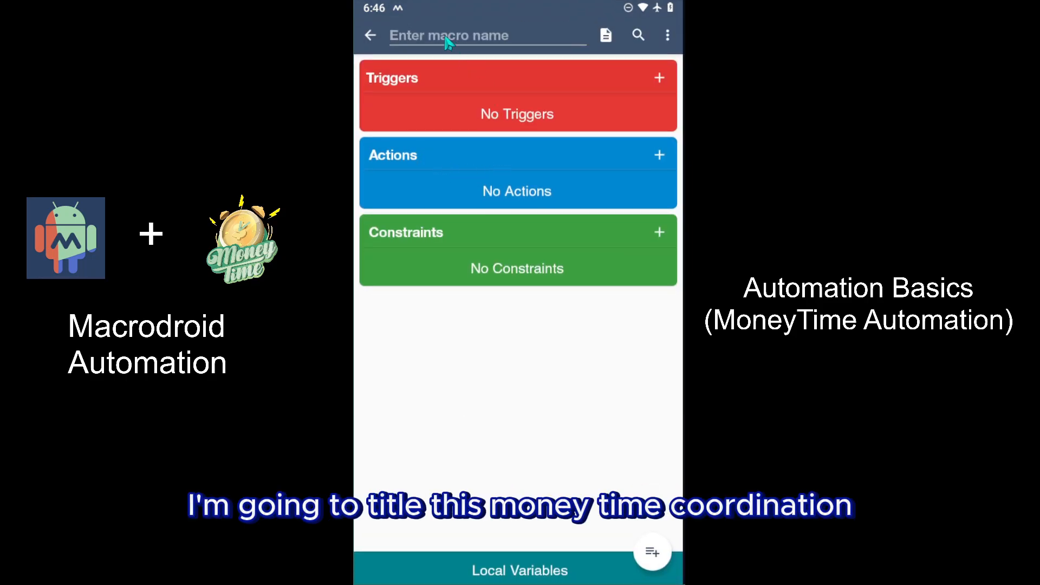
{"action": "type", "text": ".MoneyTime Automation"}
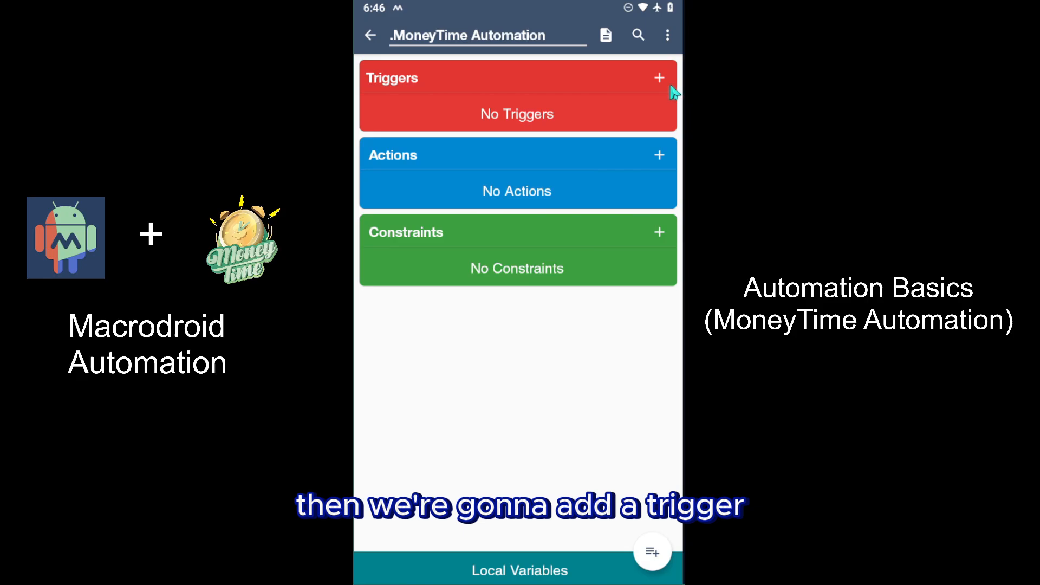
Step: Add a Regular Interval trigger set to 6 hours
{"action": "left_click", "coordinate": [658, 78]}
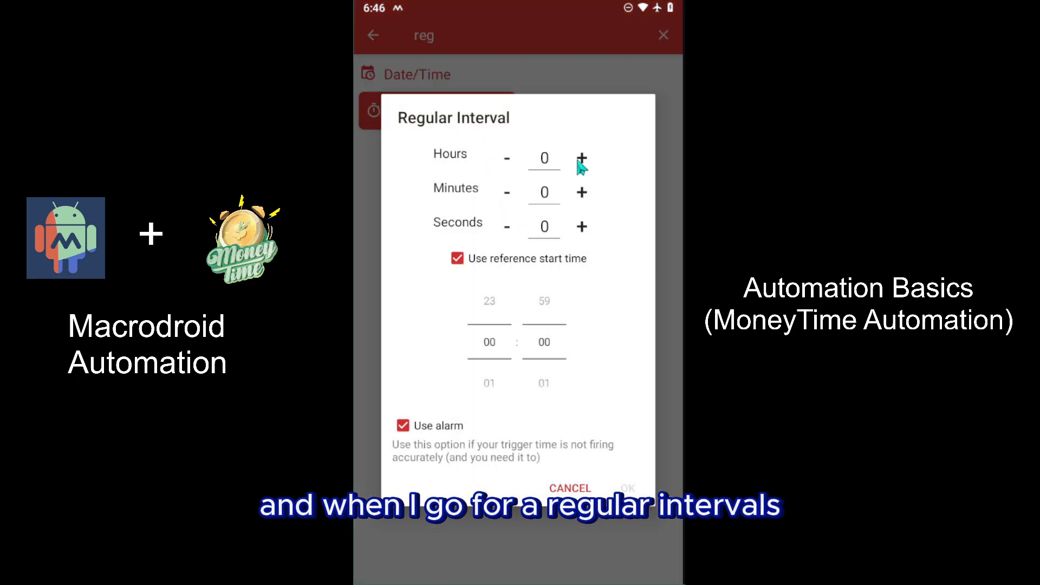
{"action": "left_click", "coordinate": [581, 159]}
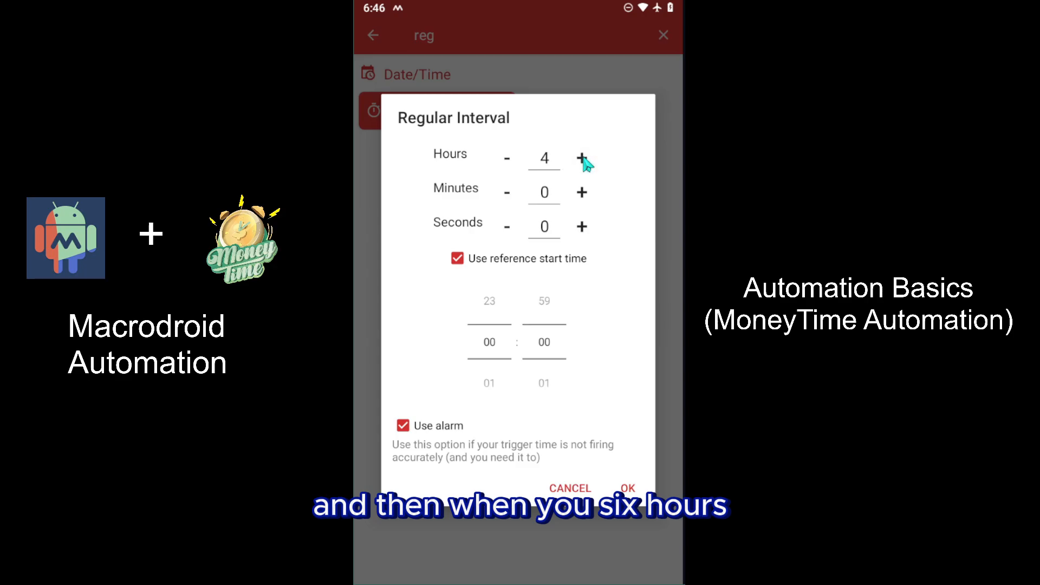
{"action": "left_click", "coordinate": [626, 489]}
{"action": "type", "text": "volum"}
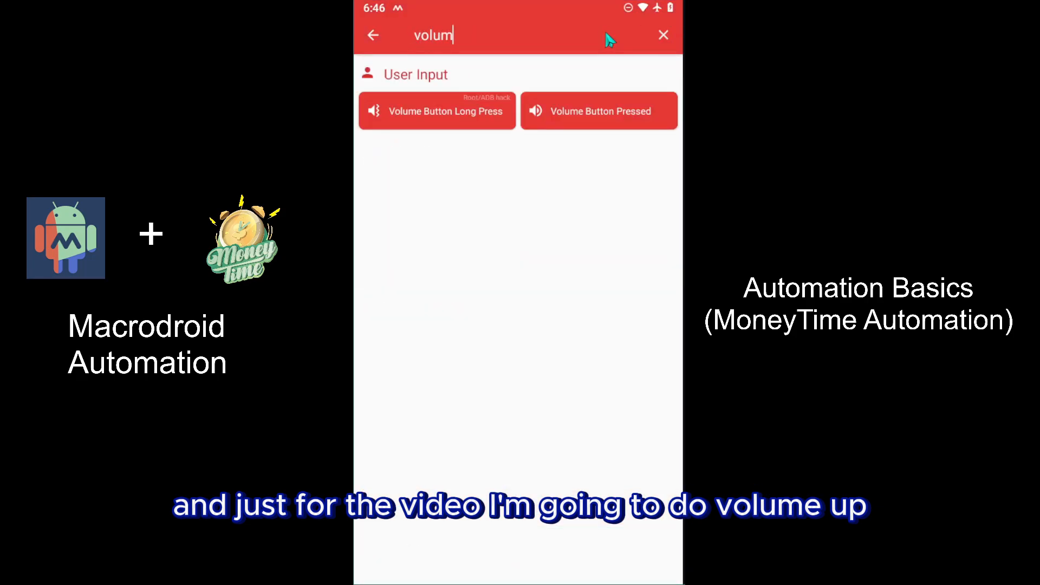
Step: Add a Volume Button Pressed trigger for Volume Up, accepting the private API warning
{"action": "left_click", "coordinate": [598, 110]}
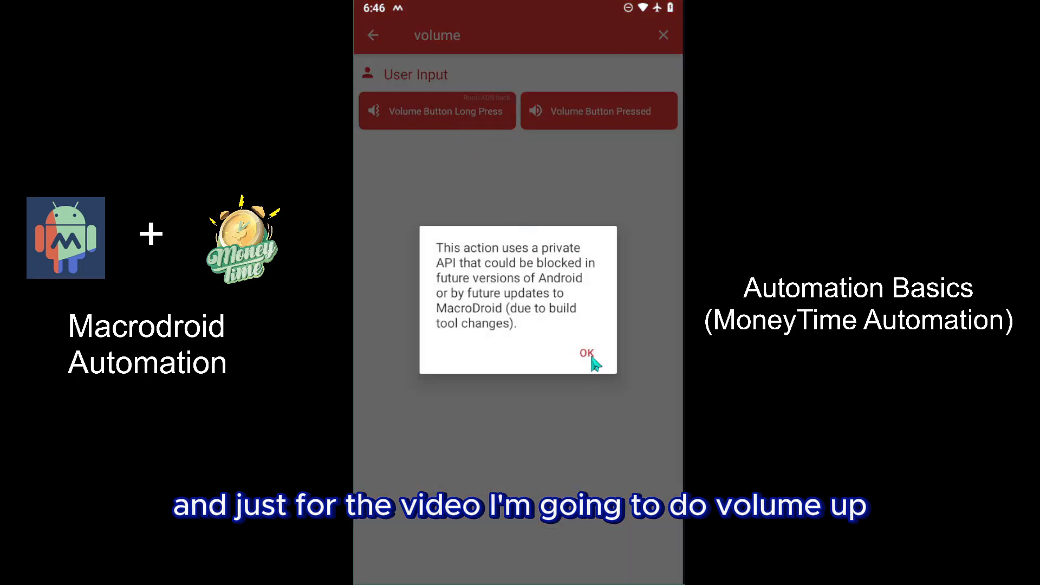
{"action": "left_click", "coordinate": [586, 352]}
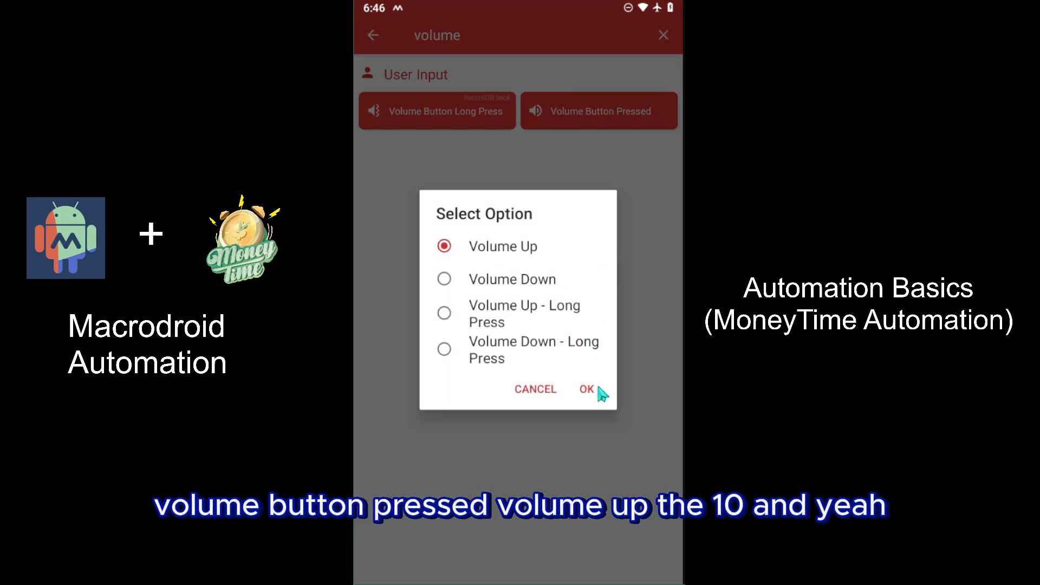
{"action": "left_click", "coordinate": [586, 389]}
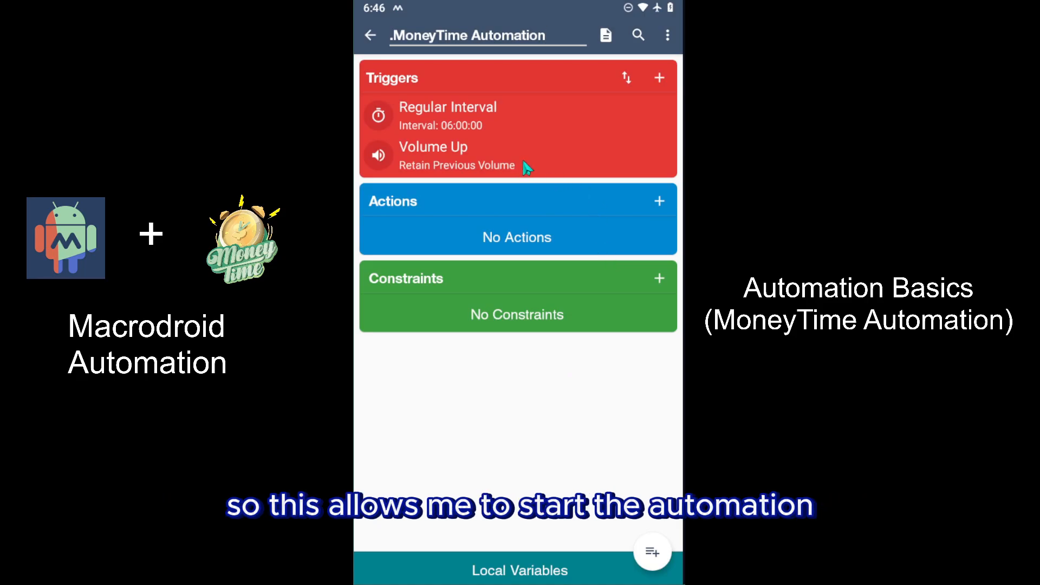
{"action": "mouse_move", "coordinate": [531, 158]}
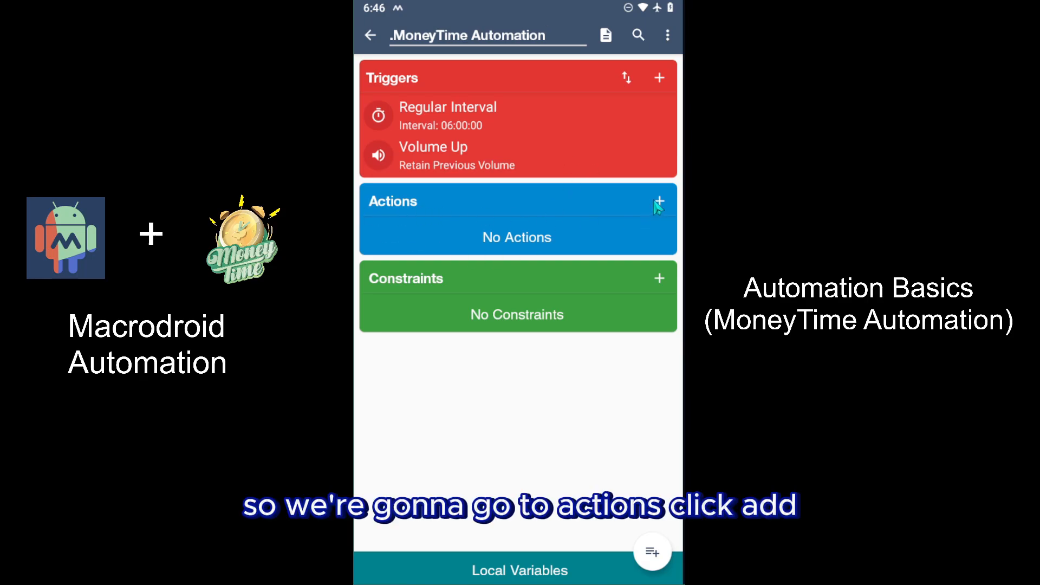
Step: Add a Launch Application action that opens SwordSlash as a fresh instance
{"action": "left_click", "coordinate": [660, 203]}
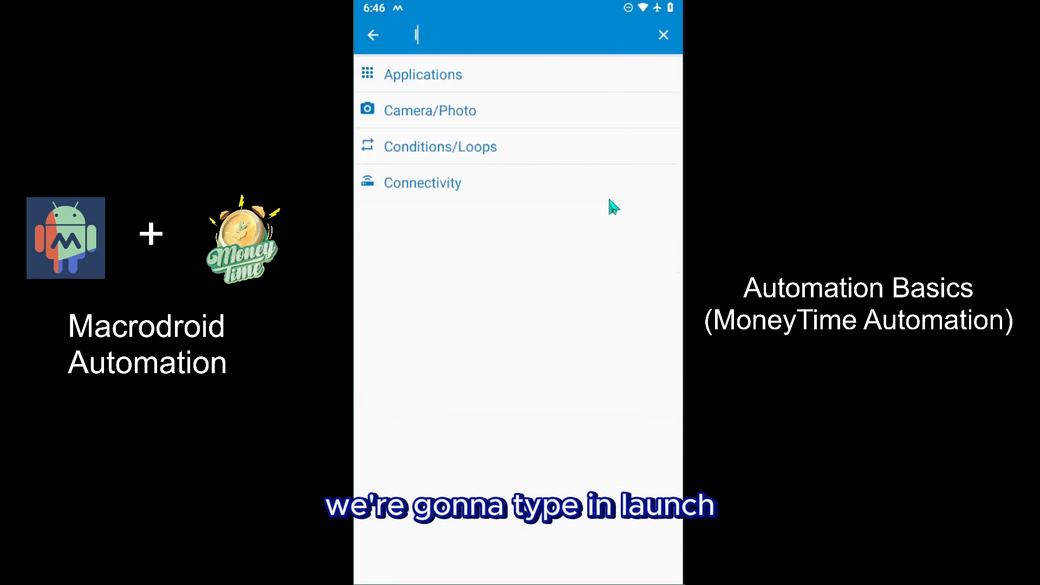
{"action": "type", "text": "launch"}
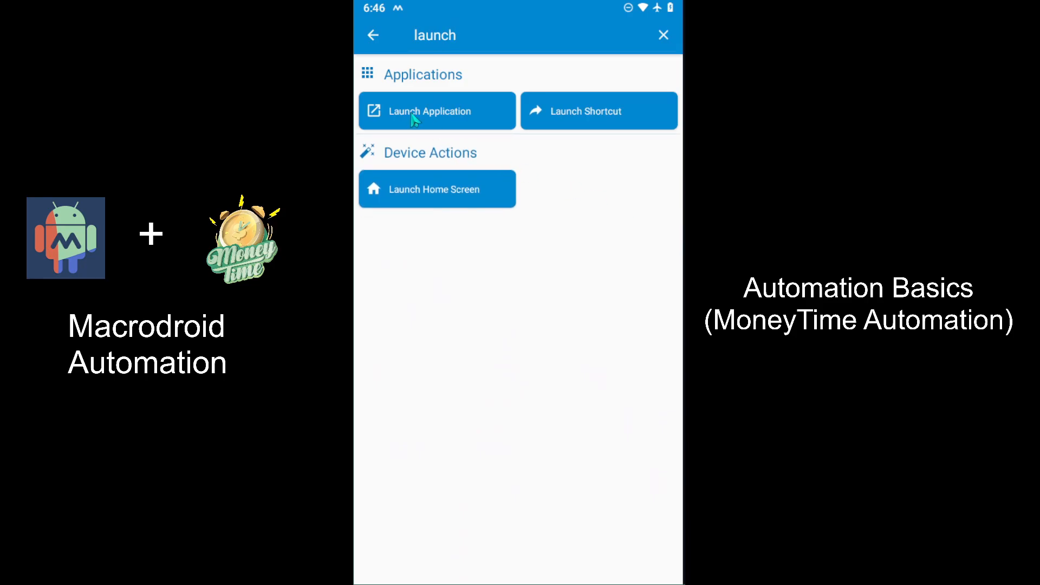
{"action": "left_click", "coordinate": [436, 111]}
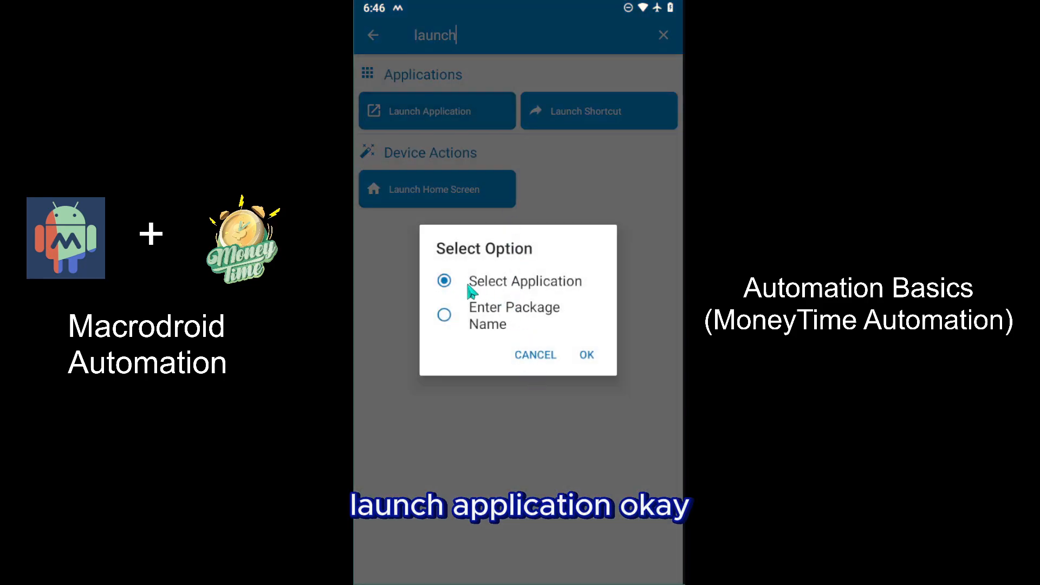
{"action": "left_click", "coordinate": [585, 355]}
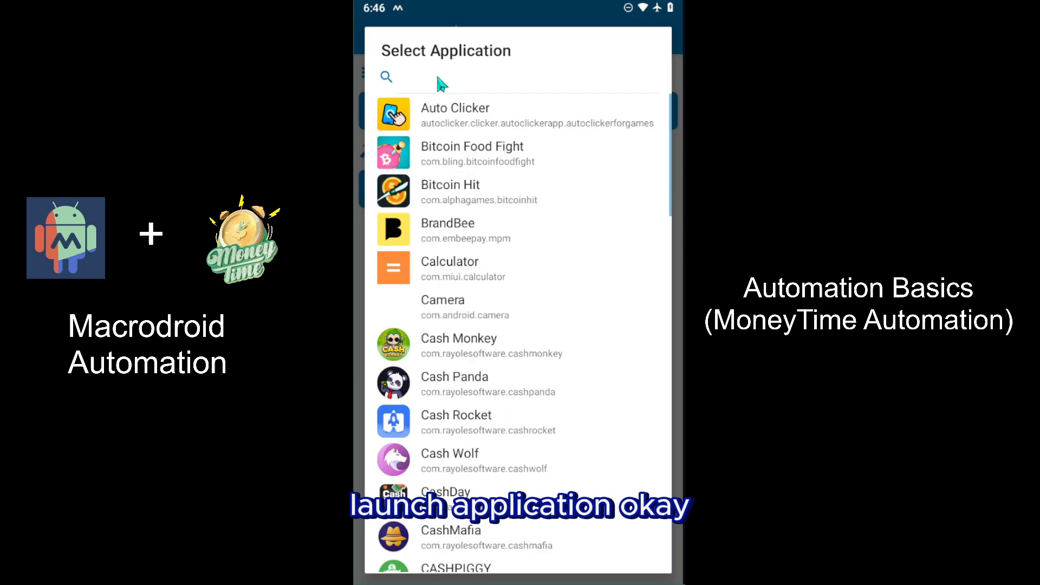
{"action": "type", "text": "swordslash"}
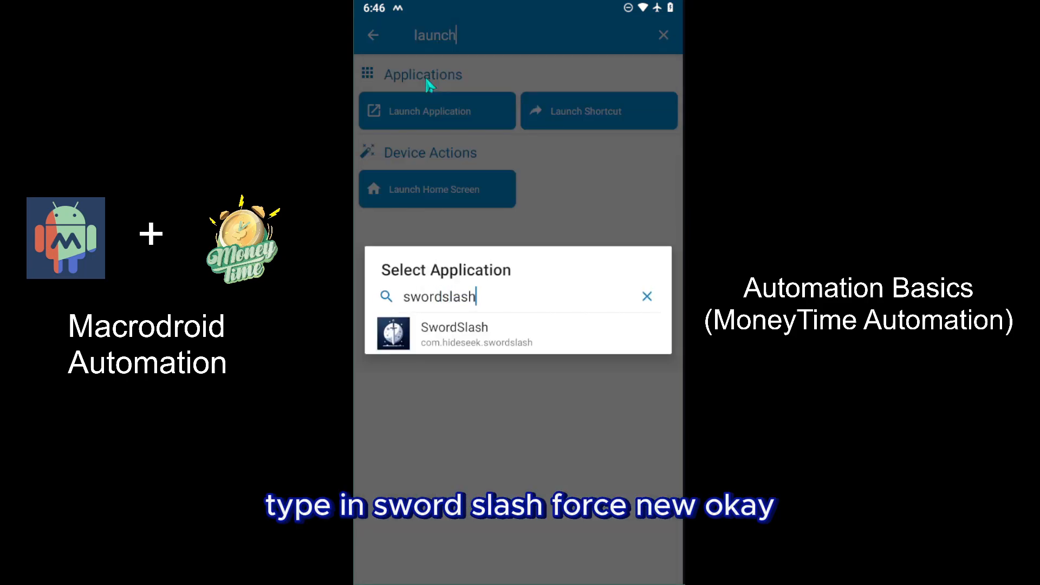
{"action": "left_click", "coordinate": [454, 334]}
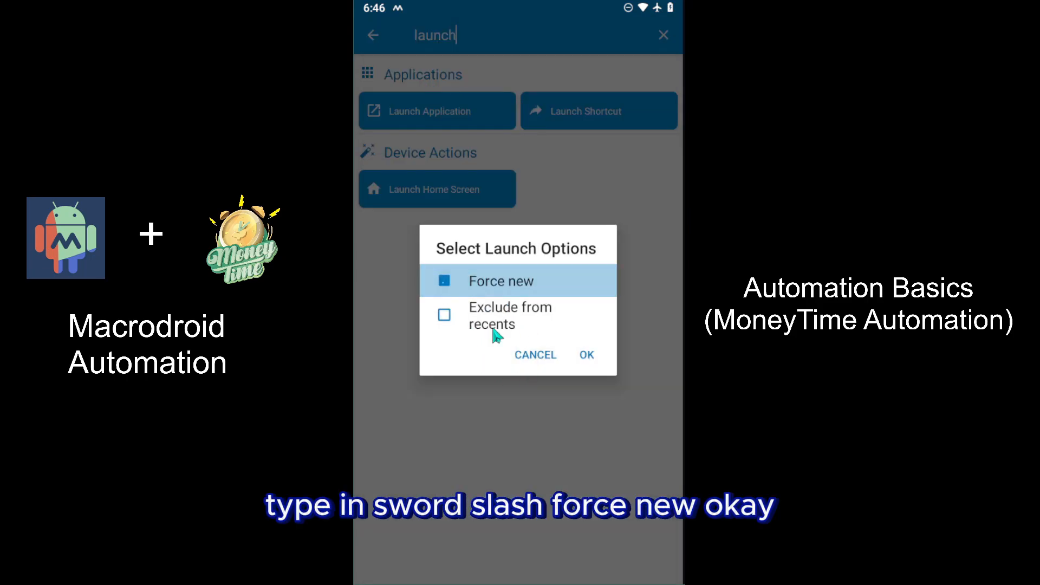
{"action": "left_click", "coordinate": [586, 355]}
{"action": "type", "text": "3"}
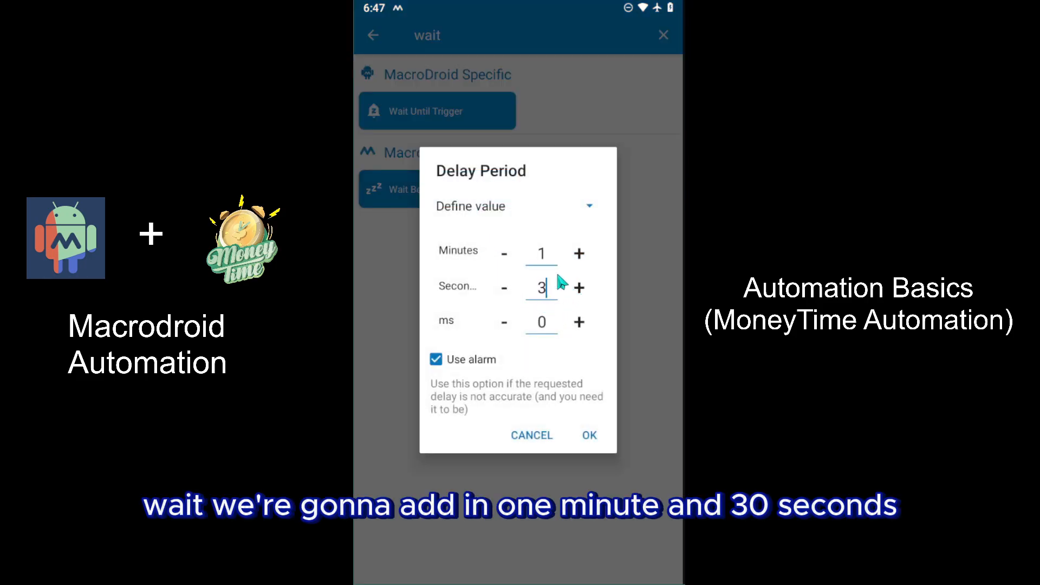
Step: Add a Wait Before Next Action of 1 minute 30 seconds
{"action": "left_click", "coordinate": [588, 436]}
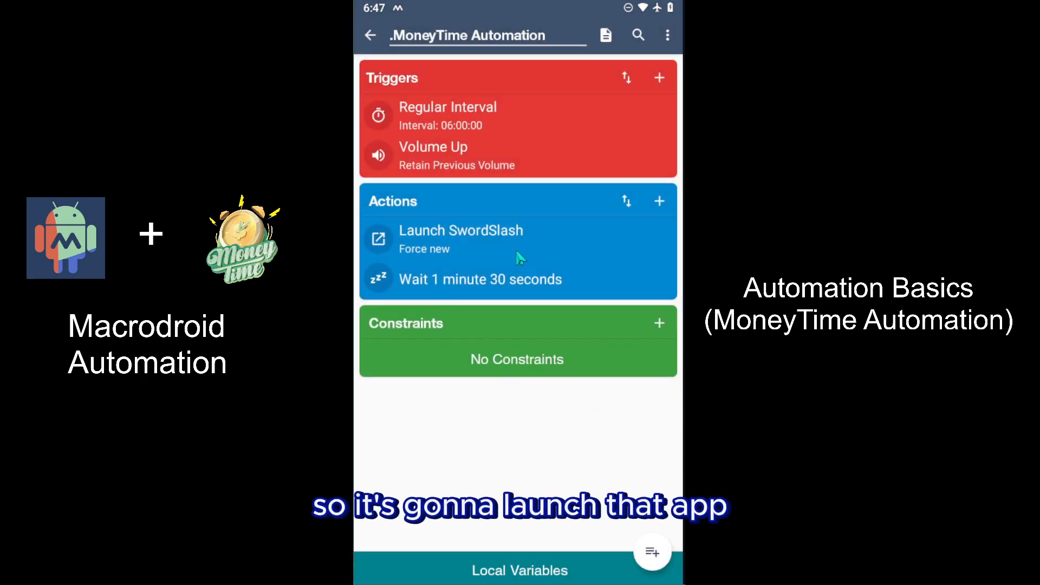
{"action": "mouse_move", "coordinate": [663, 212]}
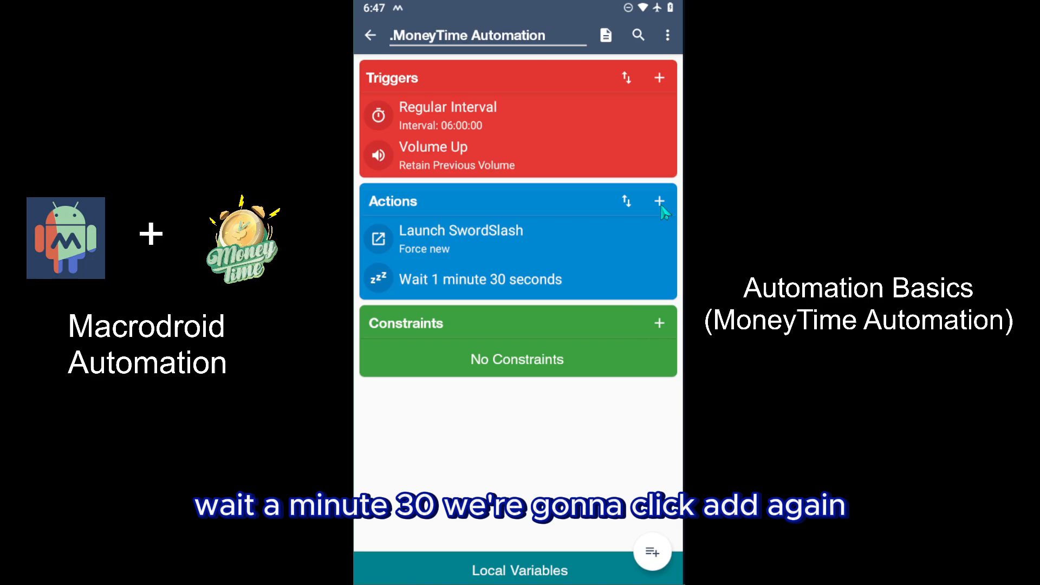
Step: Add a Repeat actions loop with a fixed count of 120
{"action": "left_click", "coordinate": [660, 201]}
{"action": "type", "text": "repea"}
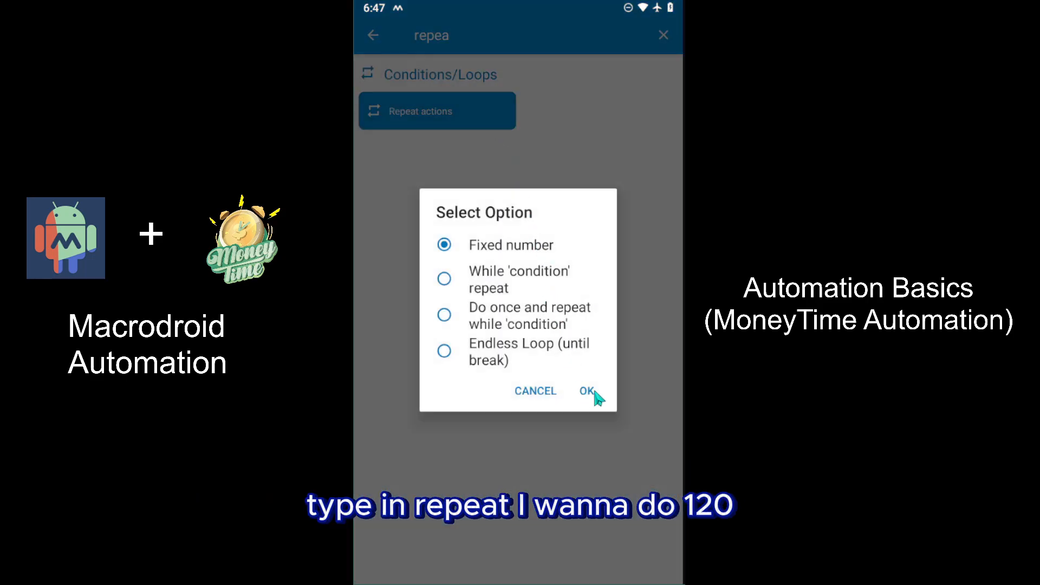
{"action": "left_click", "coordinate": [586, 391]}
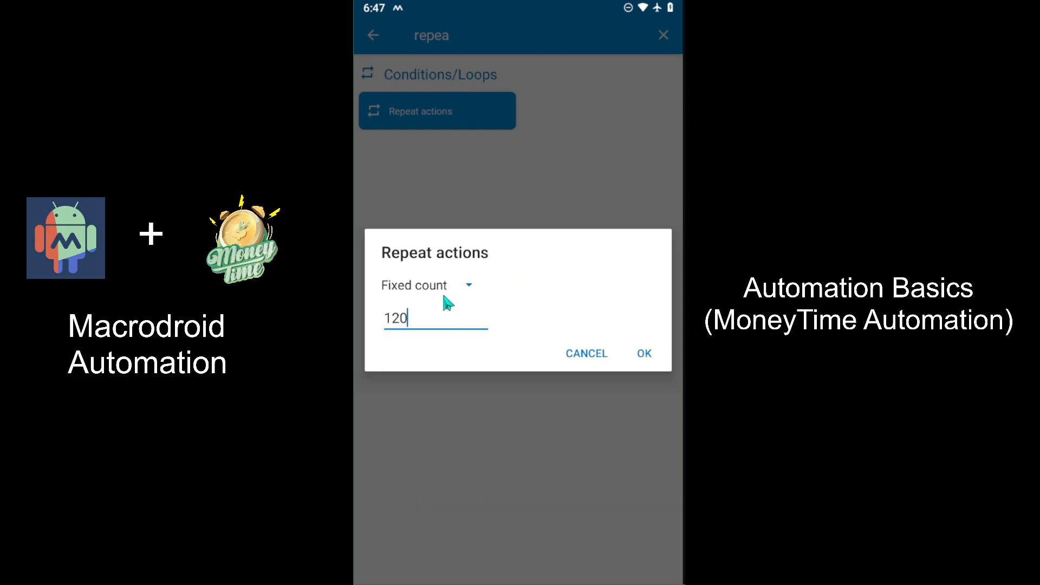
{"action": "left_click", "coordinate": [642, 353]}
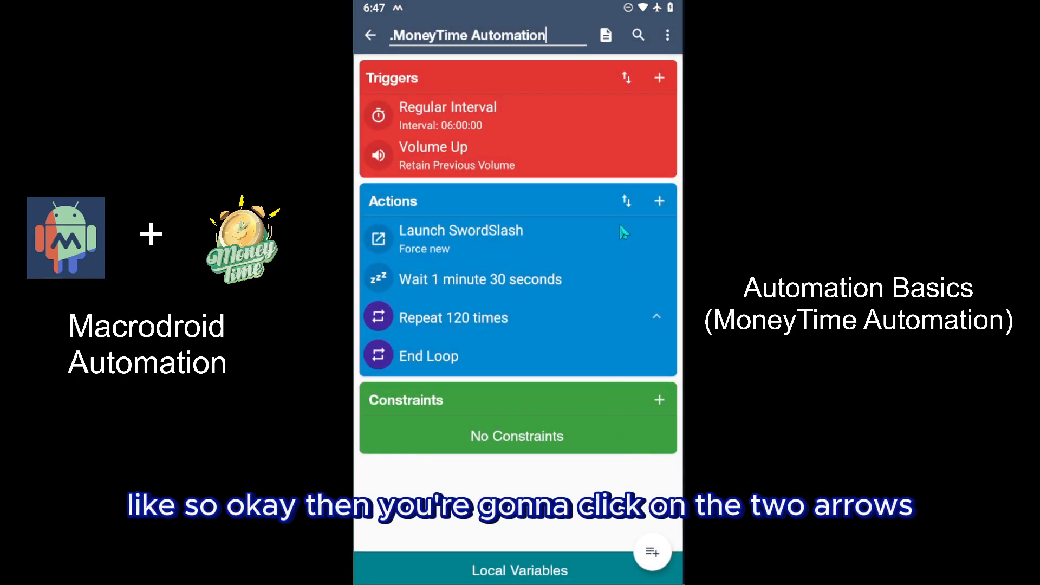
{"action": "mouse_move", "coordinate": [627, 206]}
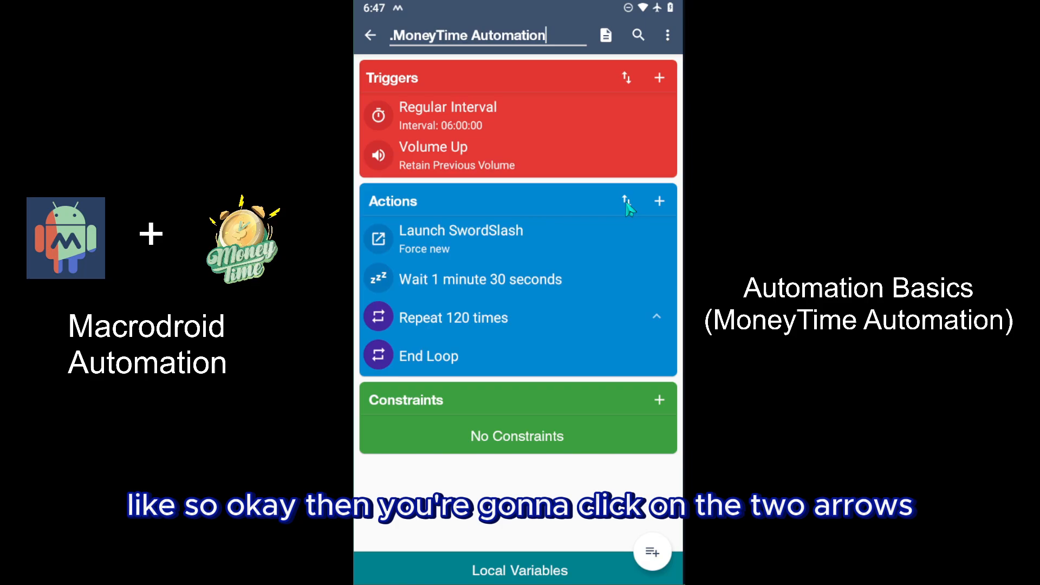
Step: Move the Repeat 120 times loop above the SwordSlash launch and wait so it wraps them
{"action": "left_click", "coordinate": [626, 202]}
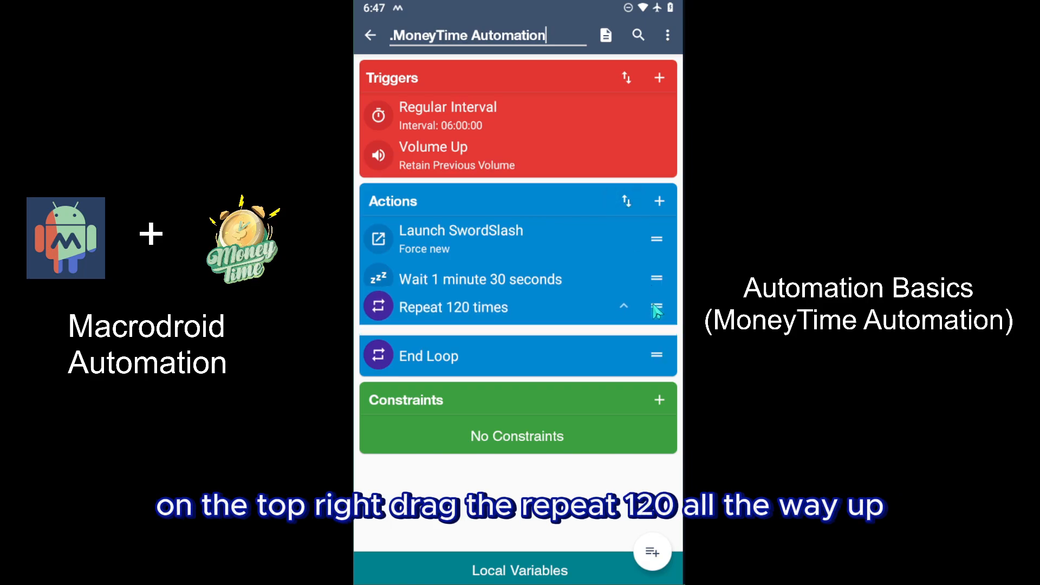
{"action": "left_click_drag", "start_coordinate": [657, 306], "coordinate": [657, 240]}
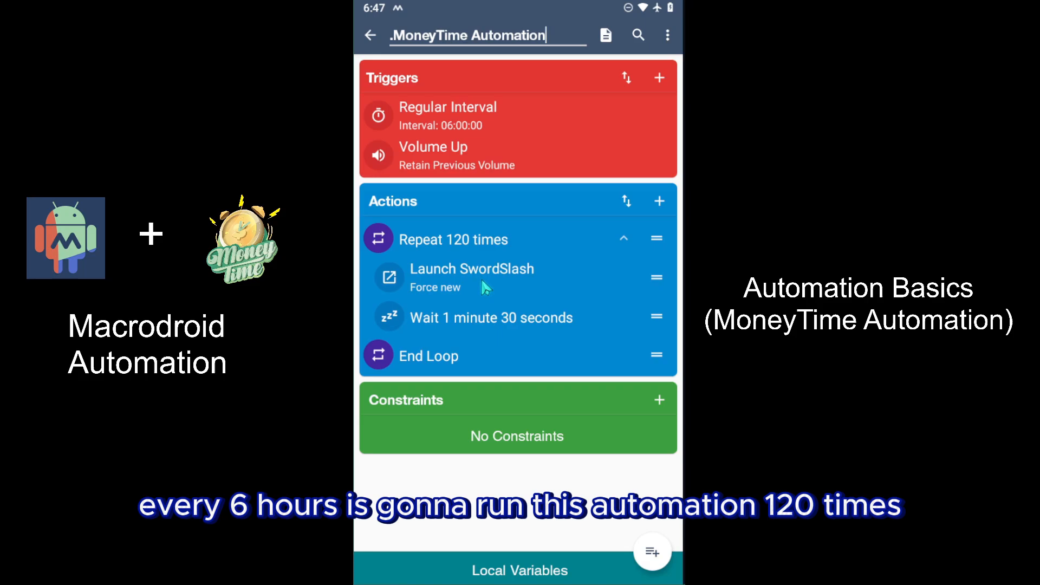
{"action": "mouse_move", "coordinate": [540, 262]}
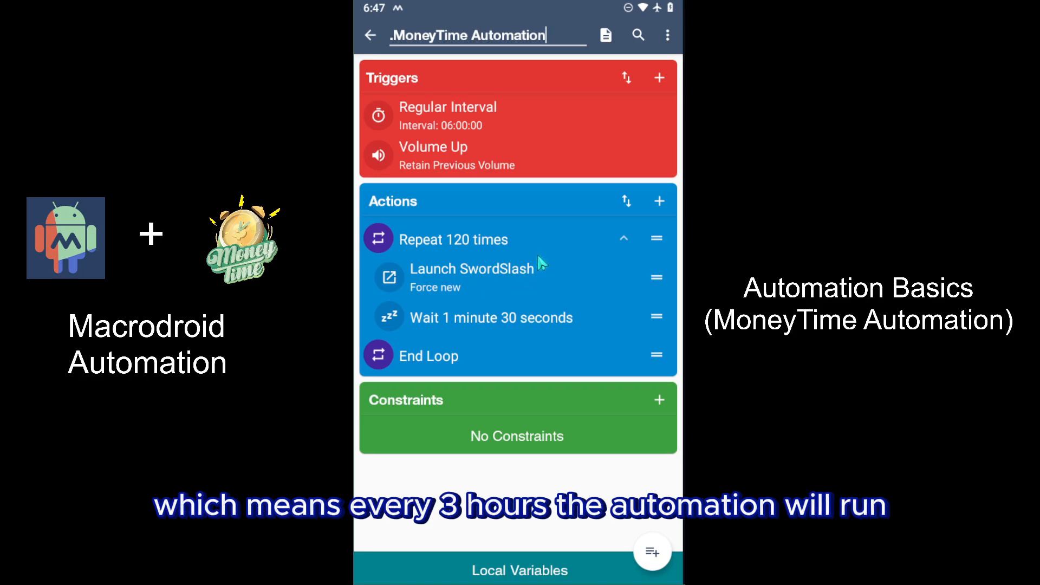
{"action": "mouse_move", "coordinate": [540, 272]}
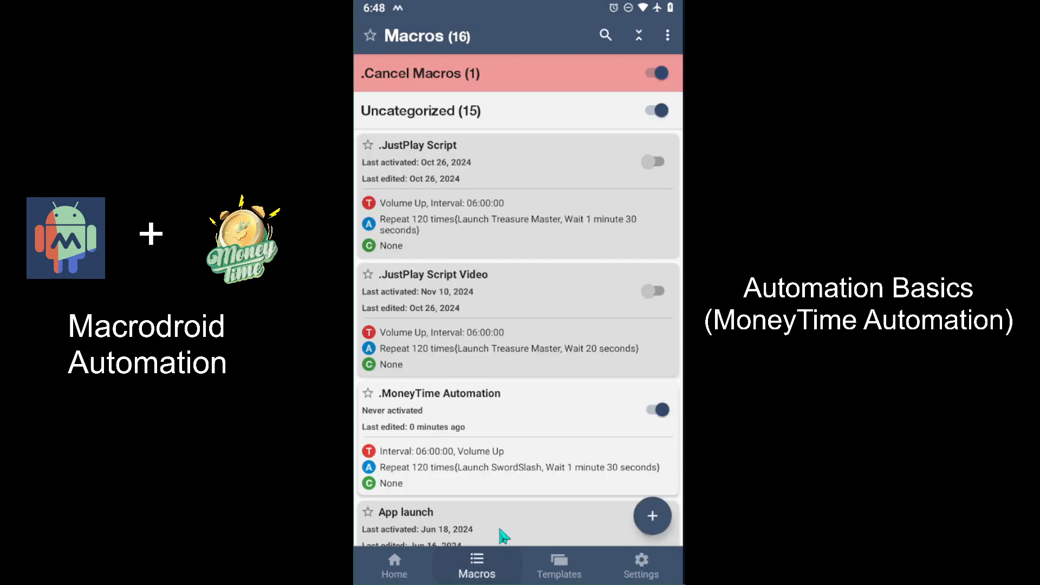
Step: Leave MacroDroid and return to the Android home screen
{"action": "scroll", "scroll_direction": "down", "scroll_amount": 3}
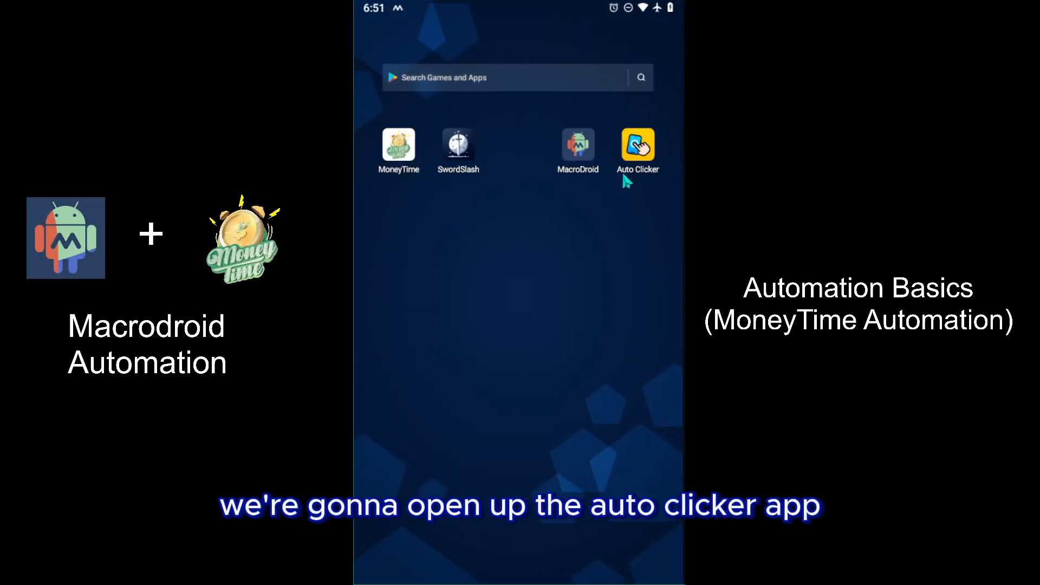
Step: Open Auto Clicker and set the default interval to 400 milliseconds for Multi-Point Mode
{"action": "left_click", "coordinate": [636, 142]}
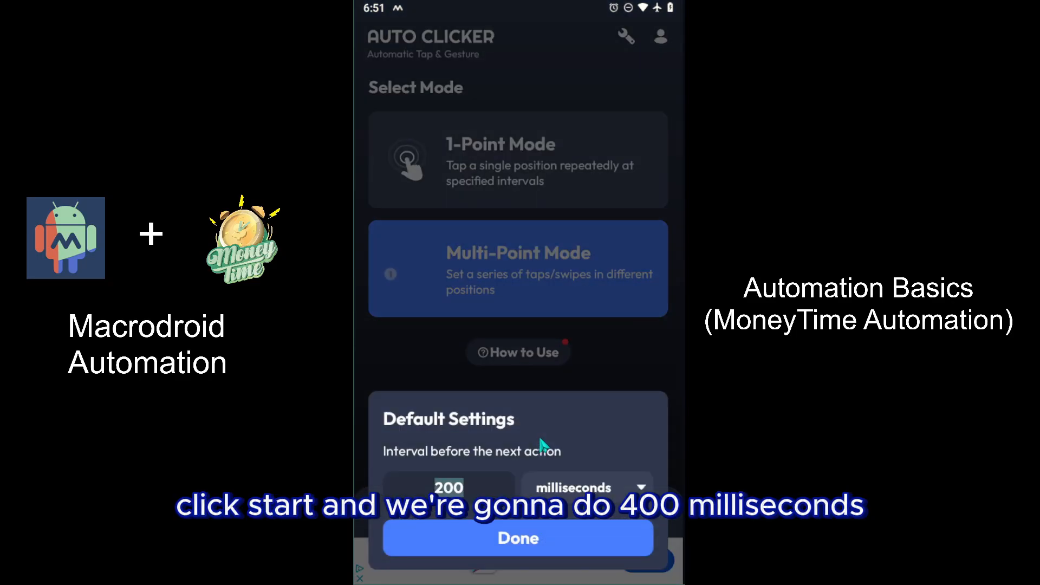
{"action": "left_click", "coordinate": [448, 456]}
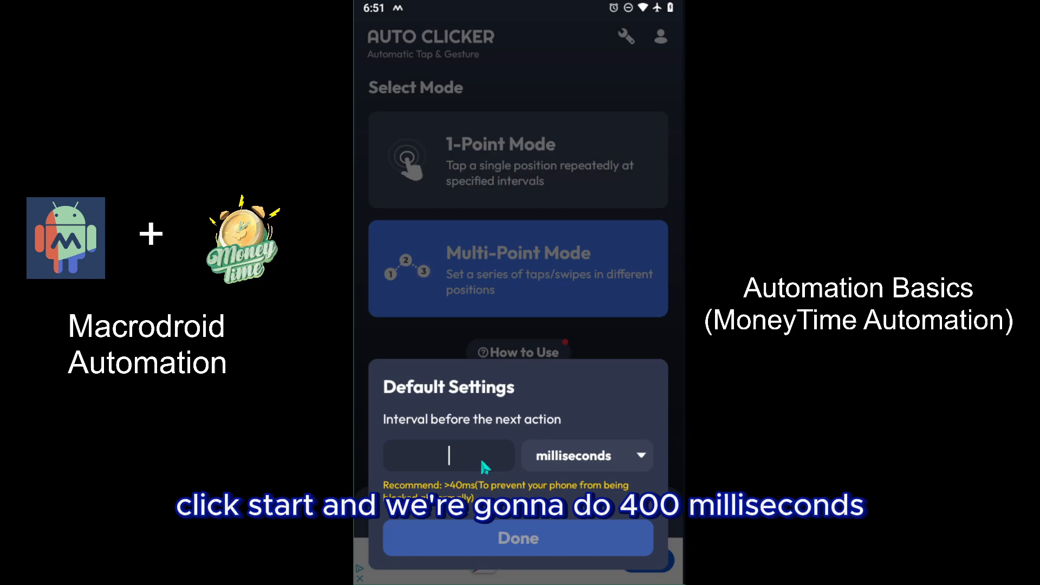
{"action": "type", "text": "400"}
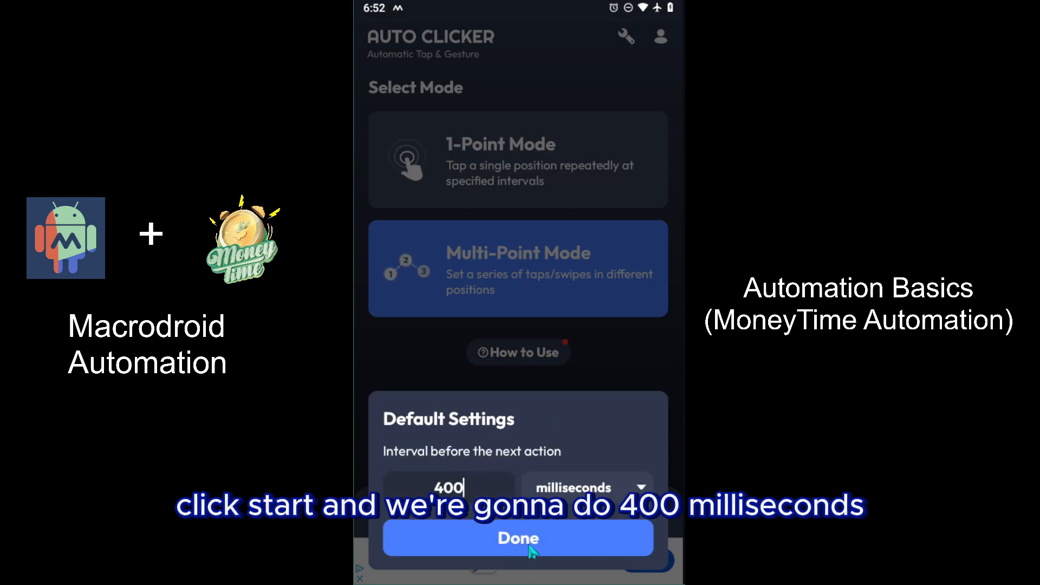
{"action": "left_click", "coordinate": [518, 539]}
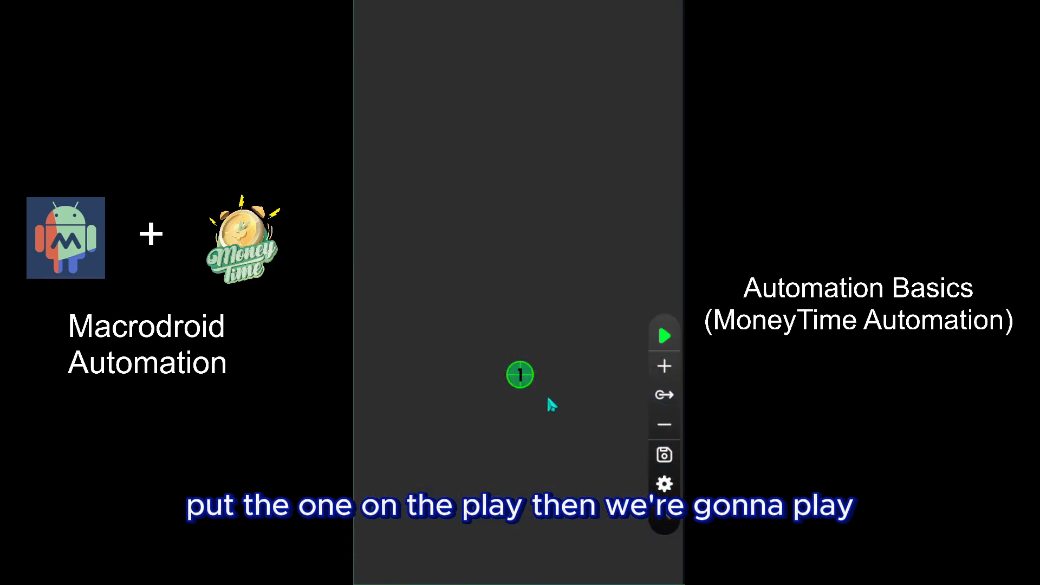
Step: Add tap point 2 above point 1 on the Auto Clicker overlay and decline the game's continue offer
{"action": "left_click", "coordinate": [664, 335]}
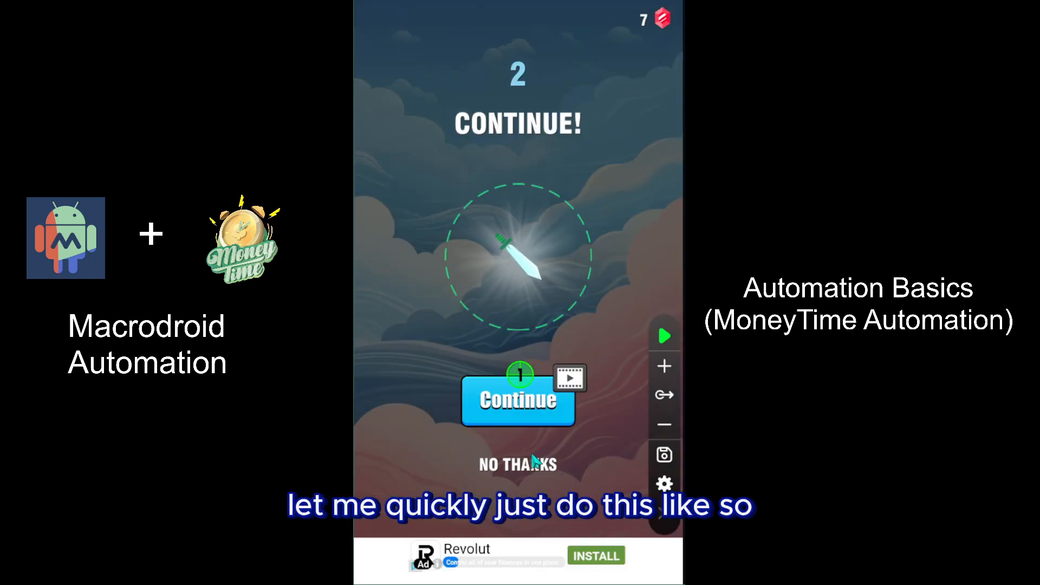
{"action": "left_click", "coordinate": [518, 398]}
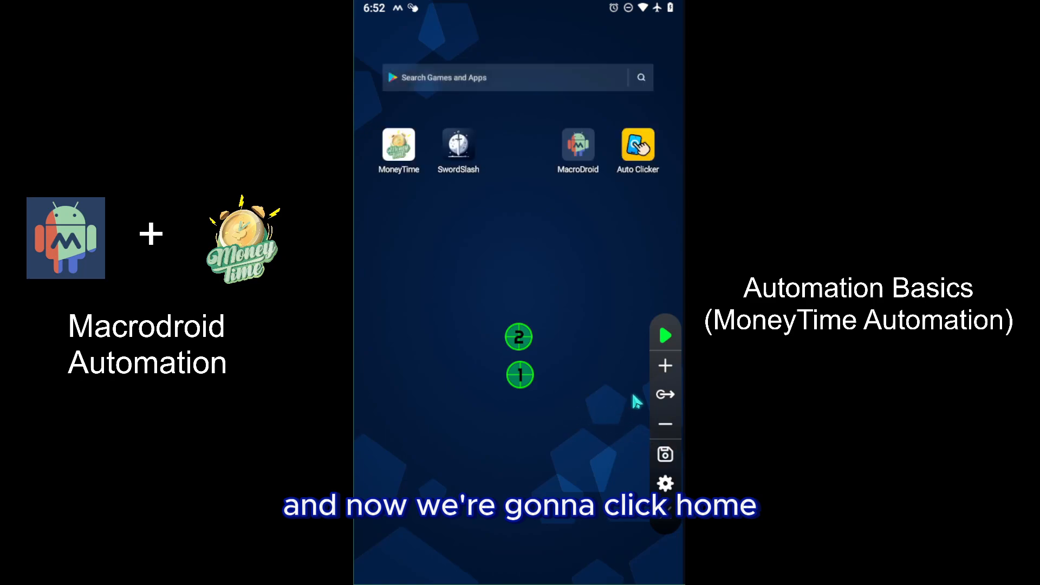
Step: Open SwordSlash and run the two-point tapping sequence, resuming after the round ends
{"action": "left_click", "coordinate": [664, 335]}
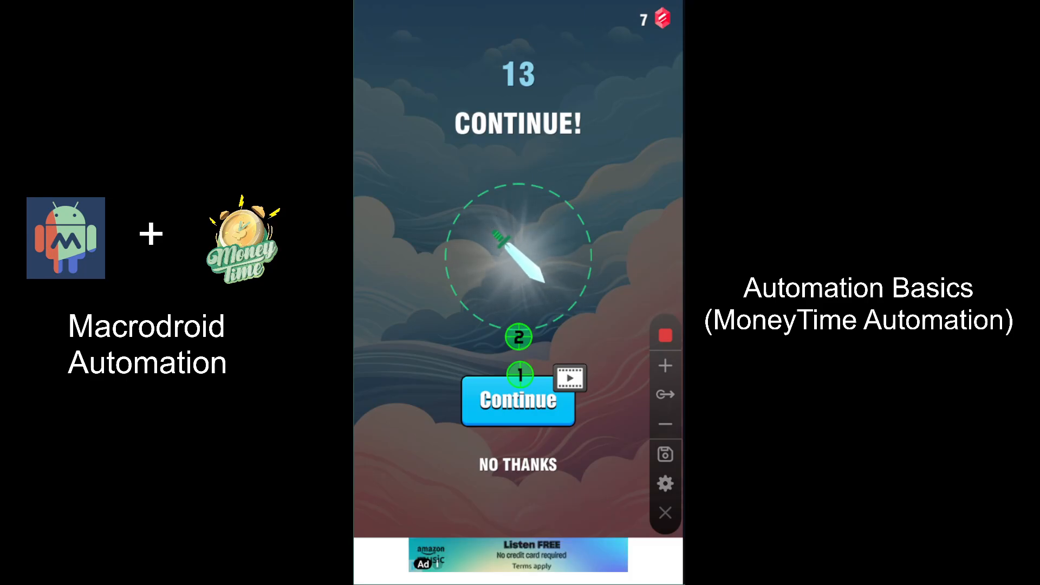
{"action": "left_click", "coordinate": [518, 400]}
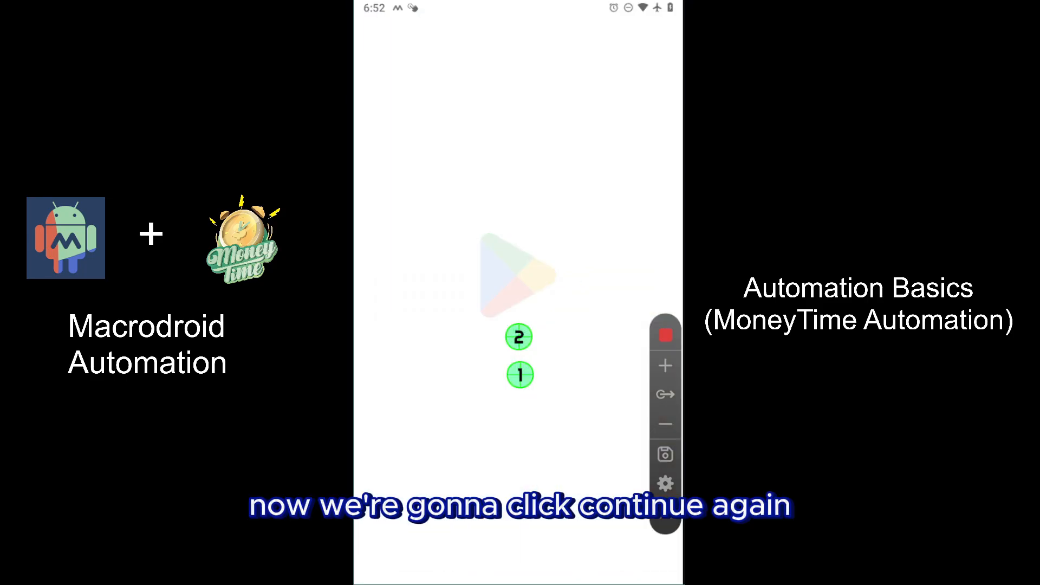